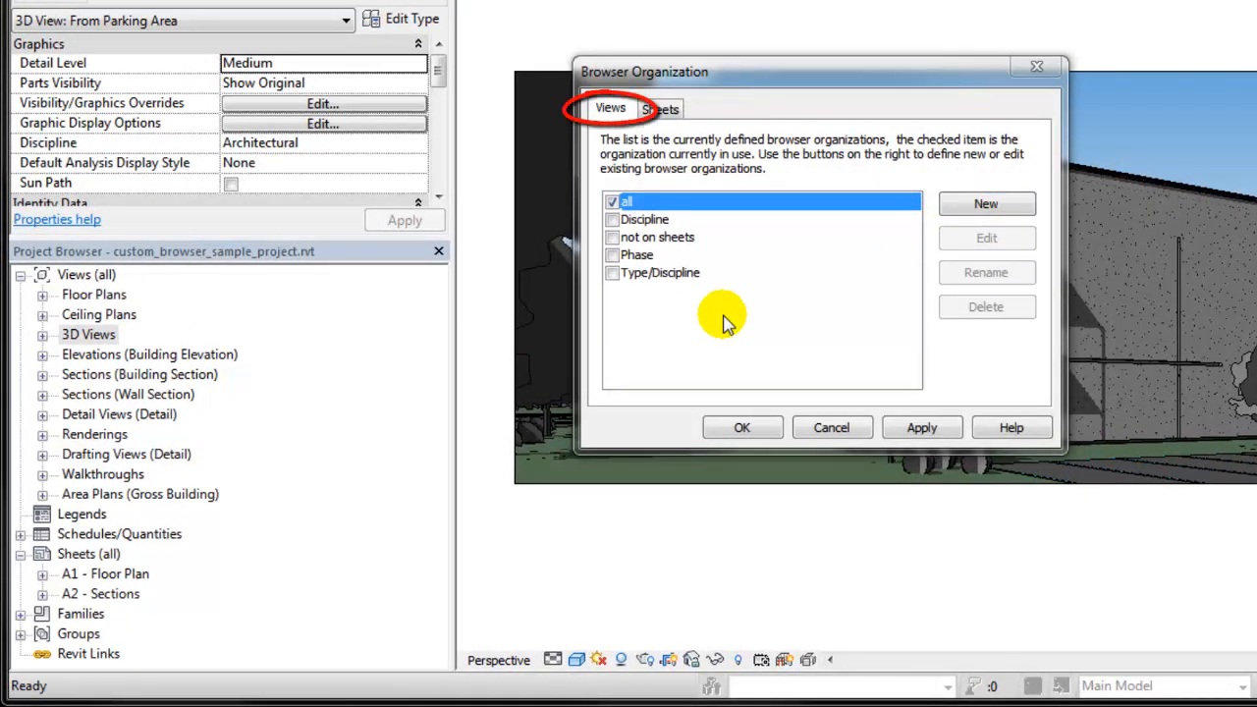
Switch the views browser organization to Discipline and apply it.
left_click(660, 109)
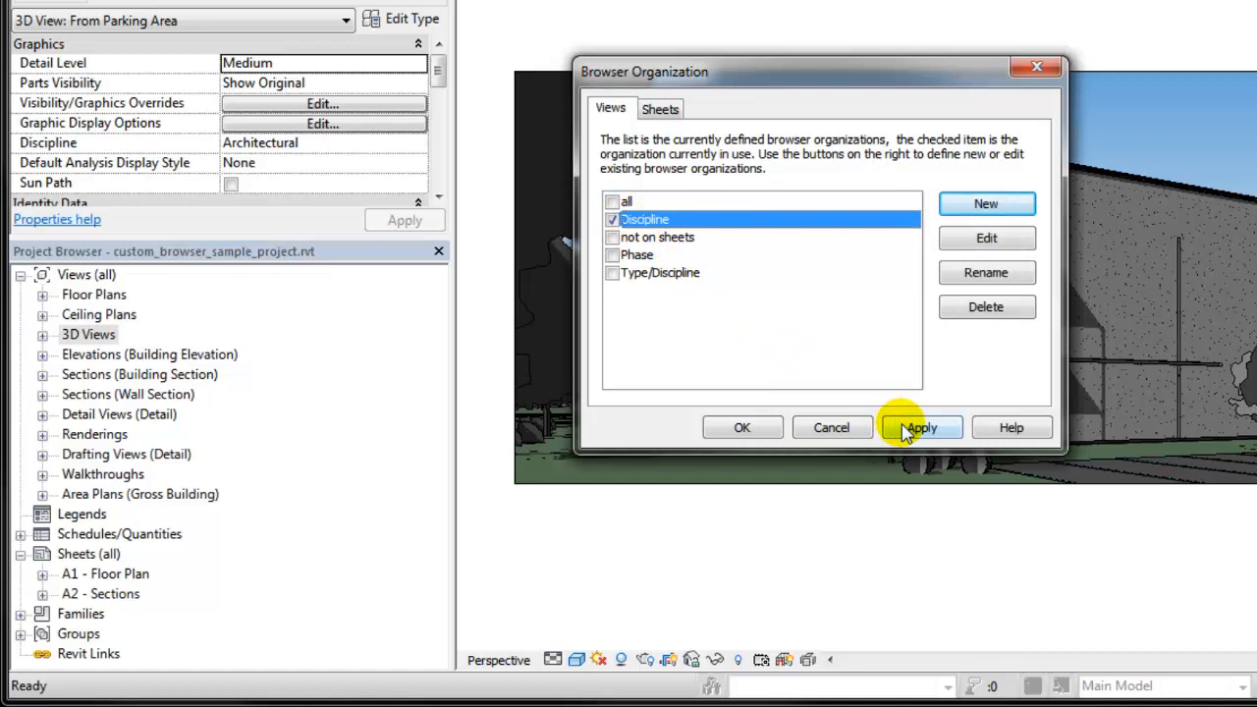
left_click(920, 428)
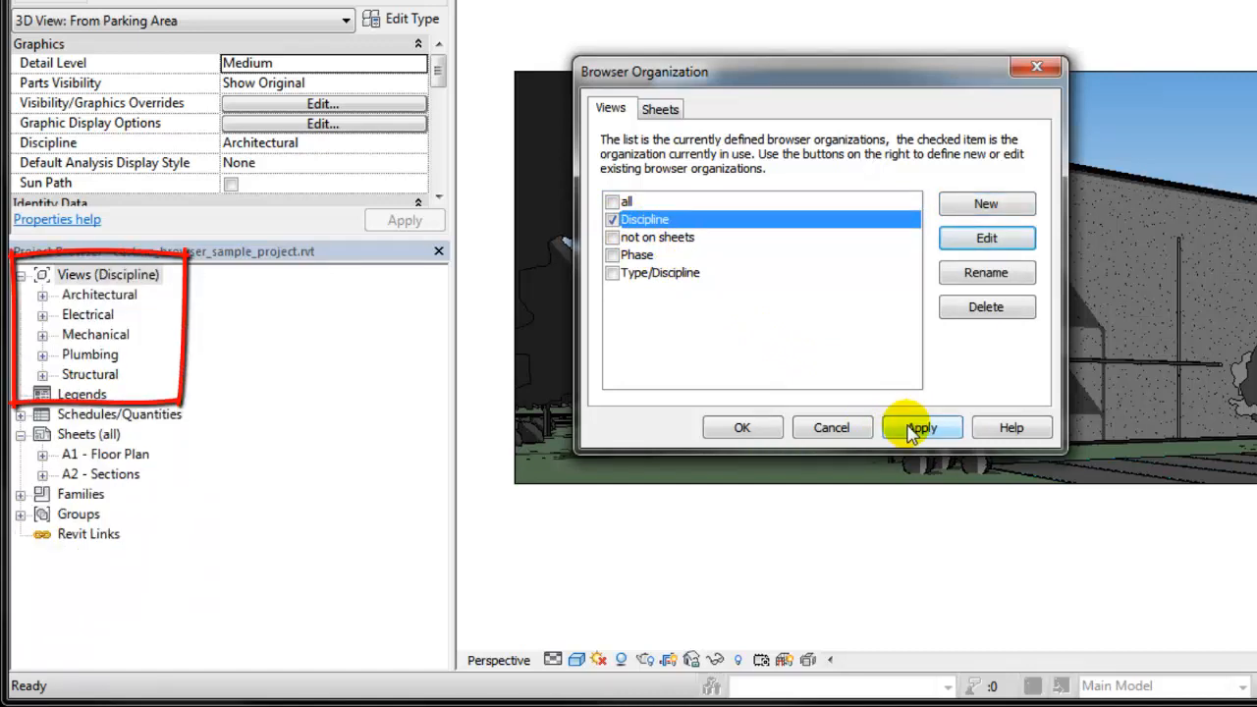
left_click(922, 427)
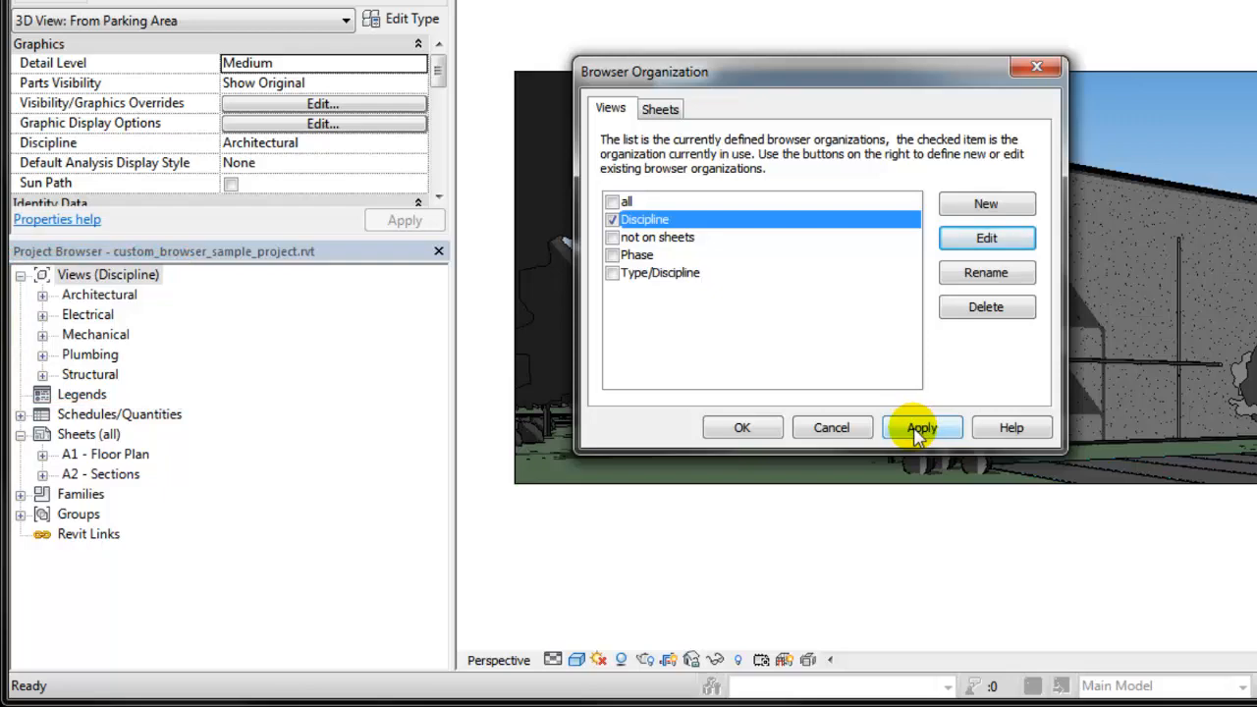
left_click(987, 237)
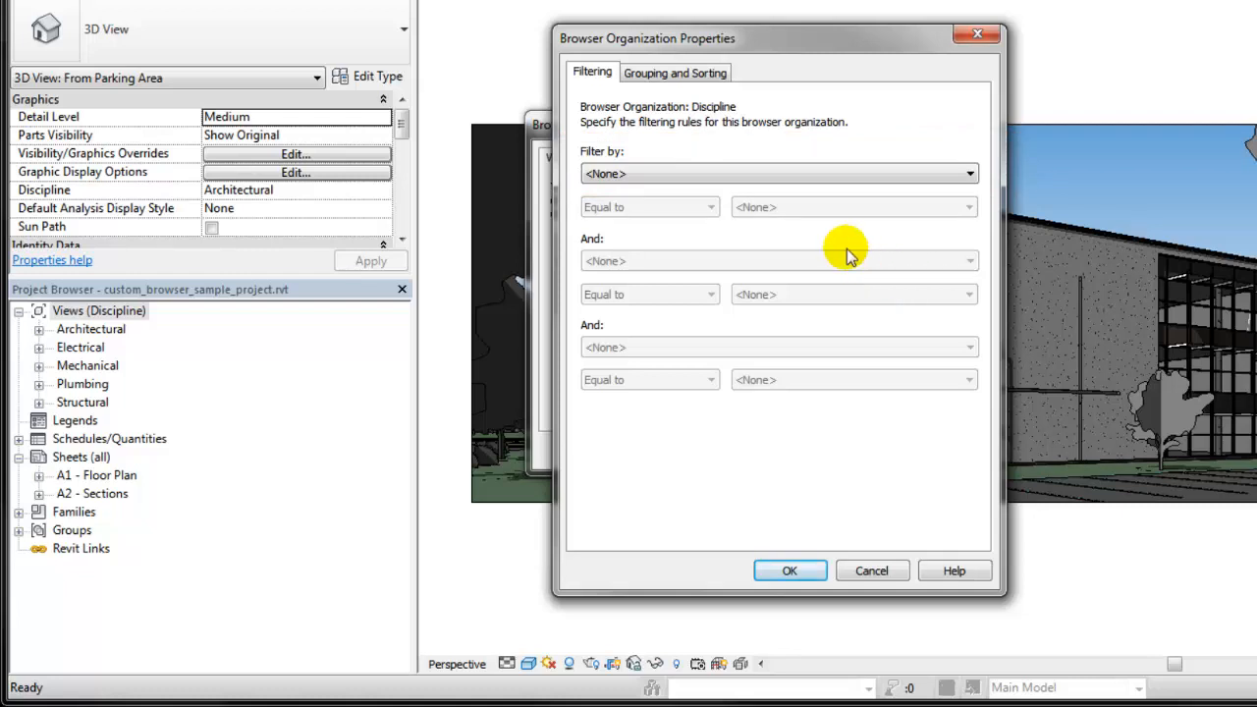
left_click(675, 72)
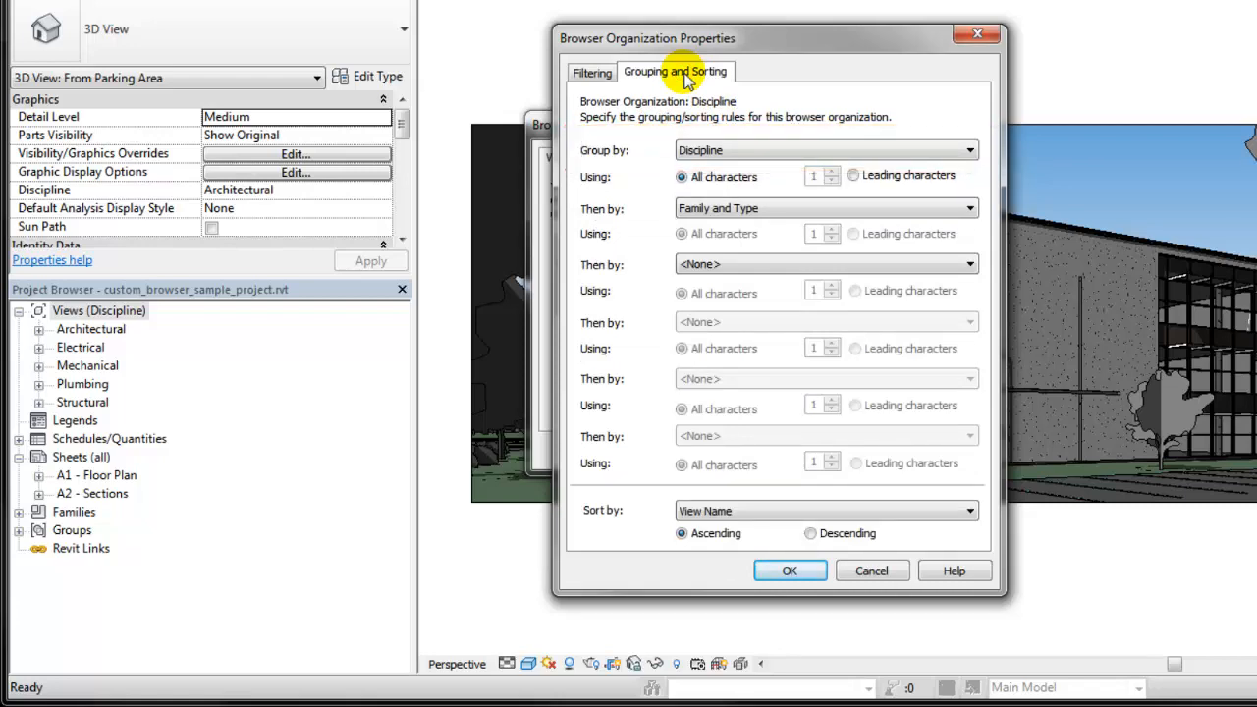
left_click(790, 571)
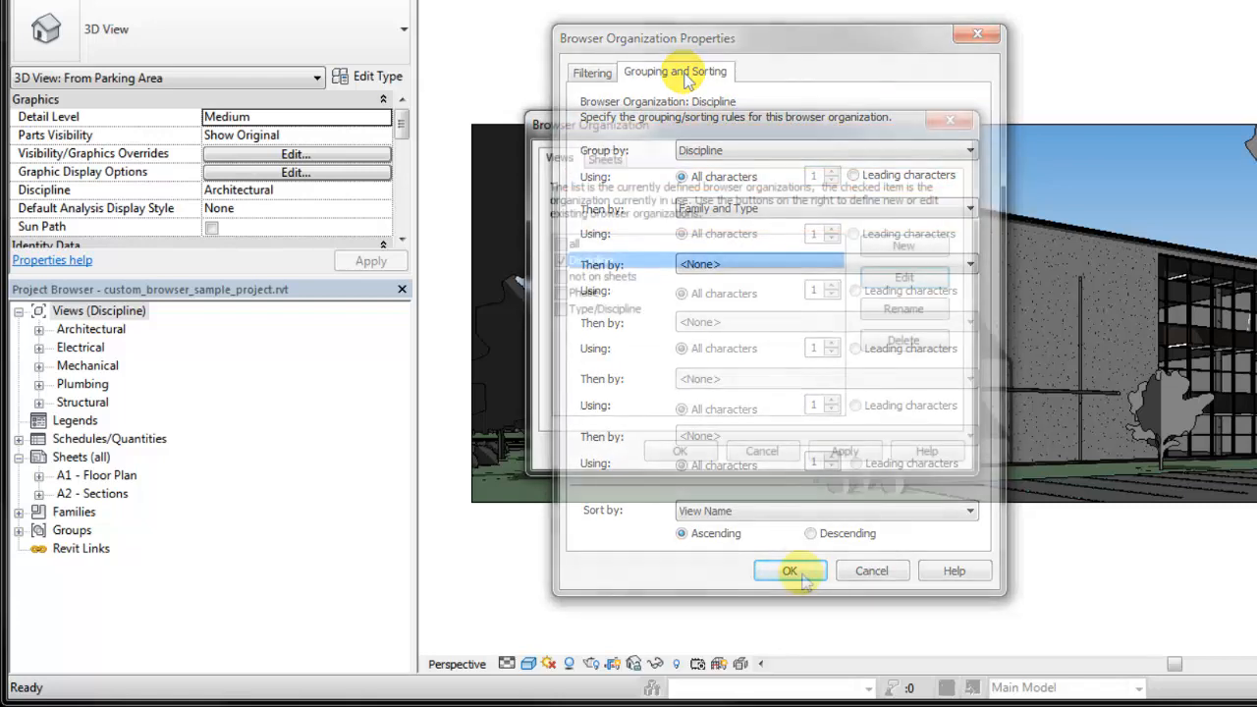
left_click(791, 571)
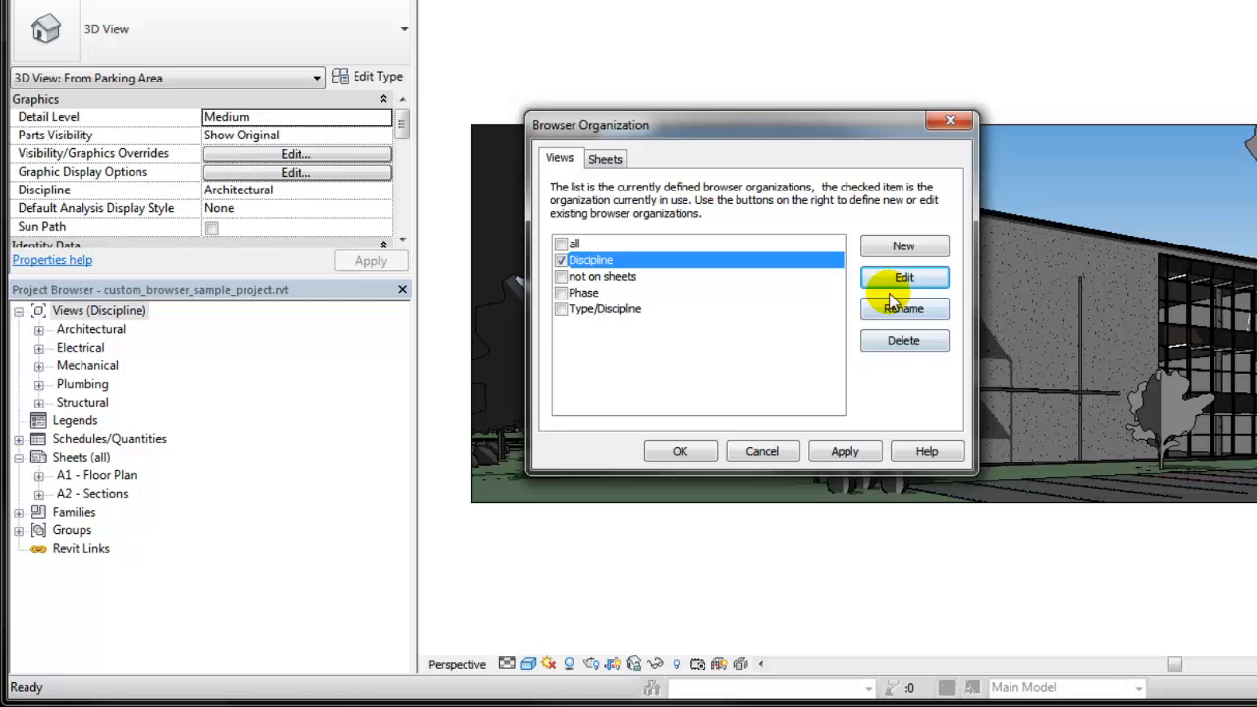
Add a new views browser organization named 'Use' and open its properties.
left_click(903, 245)
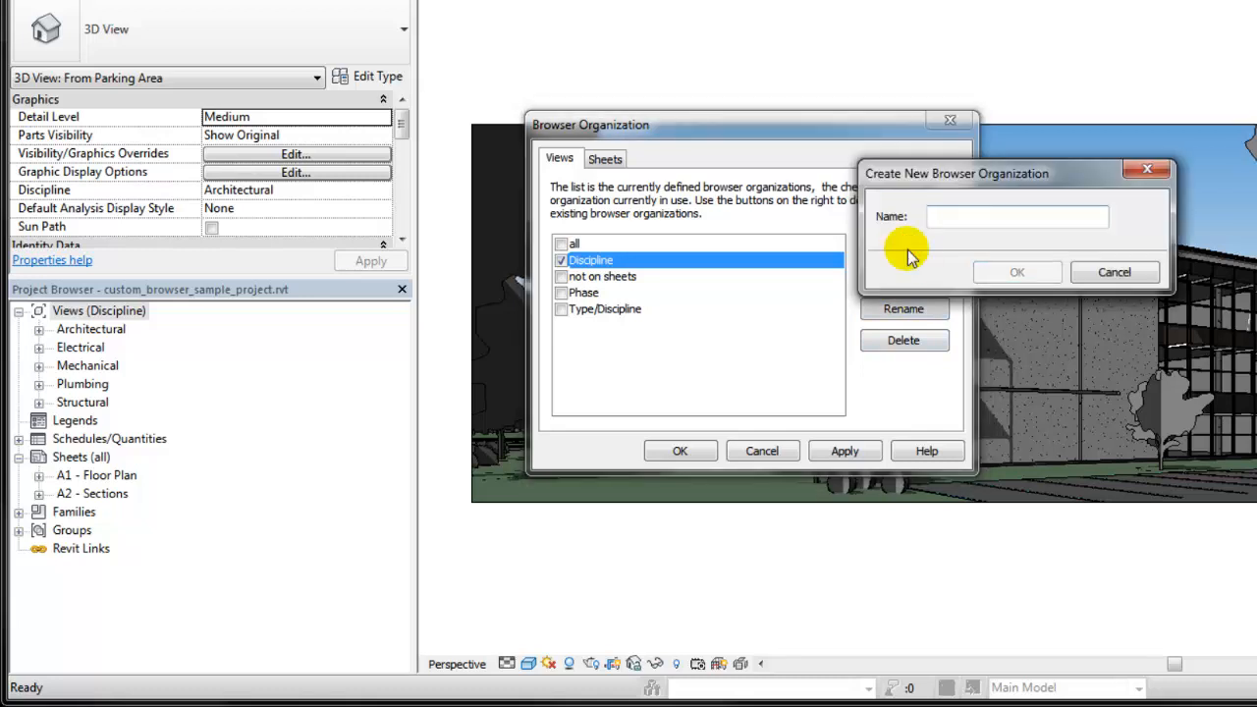
type("U")
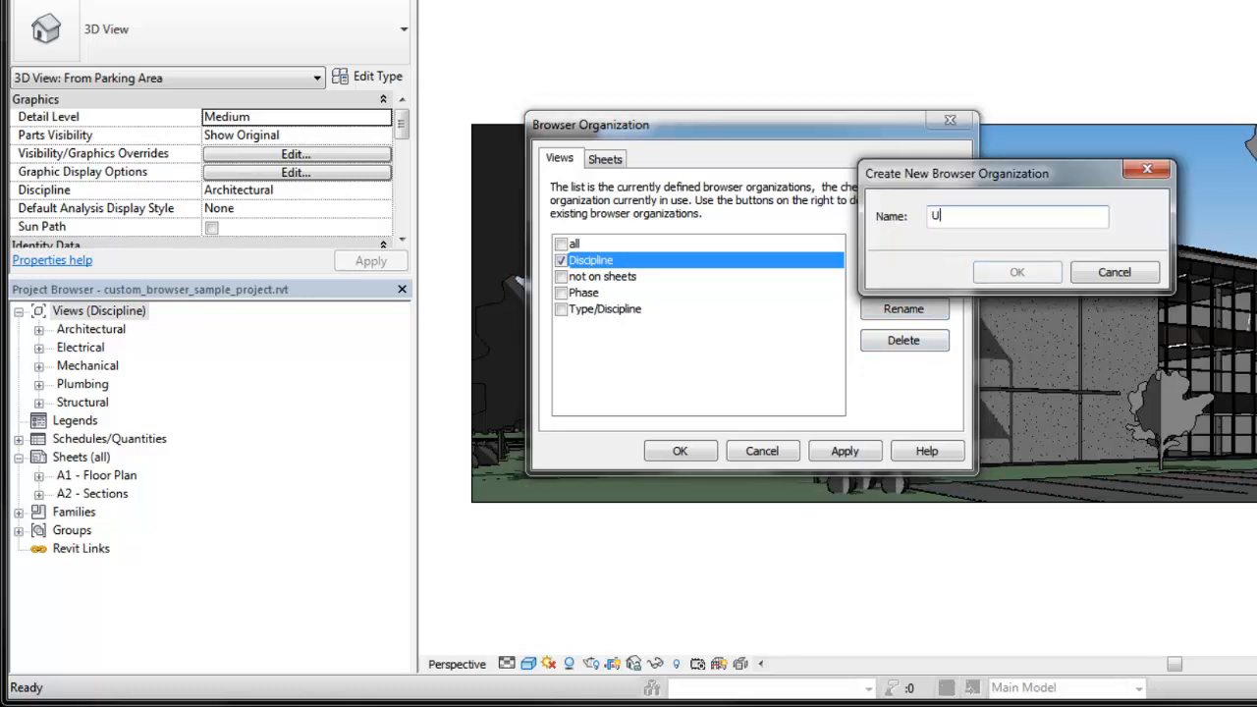
type("se")
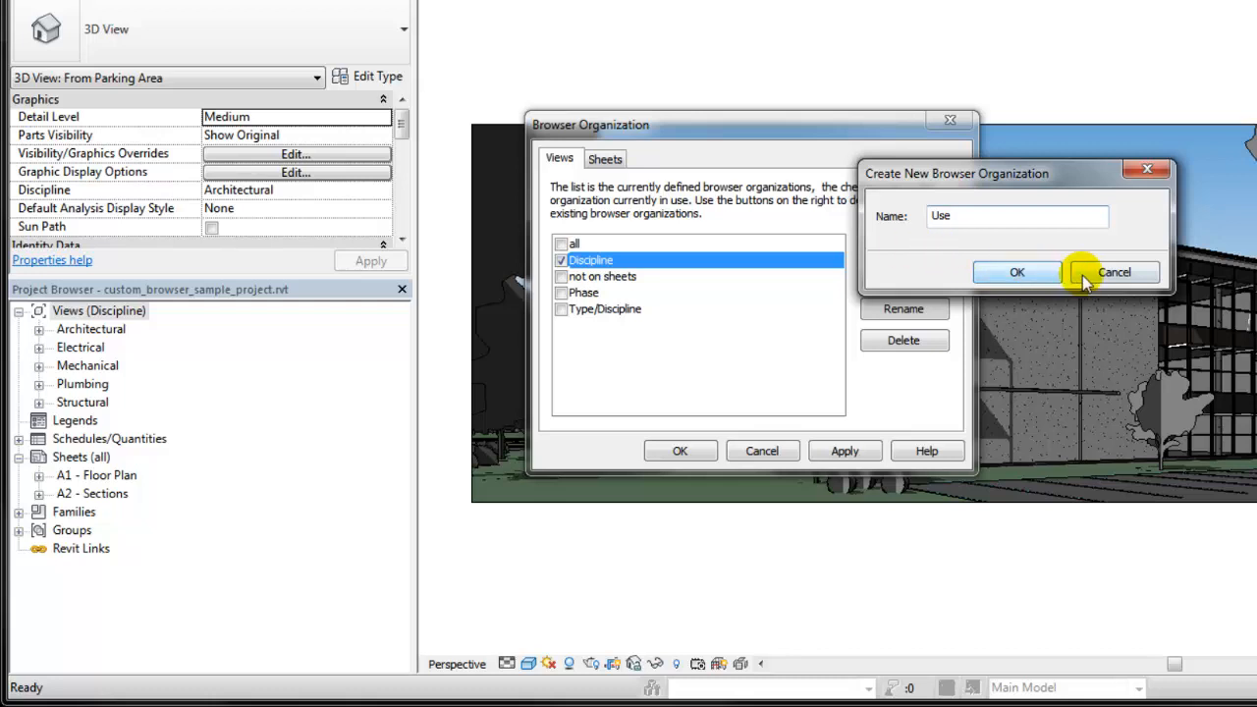
left_click(1017, 272)
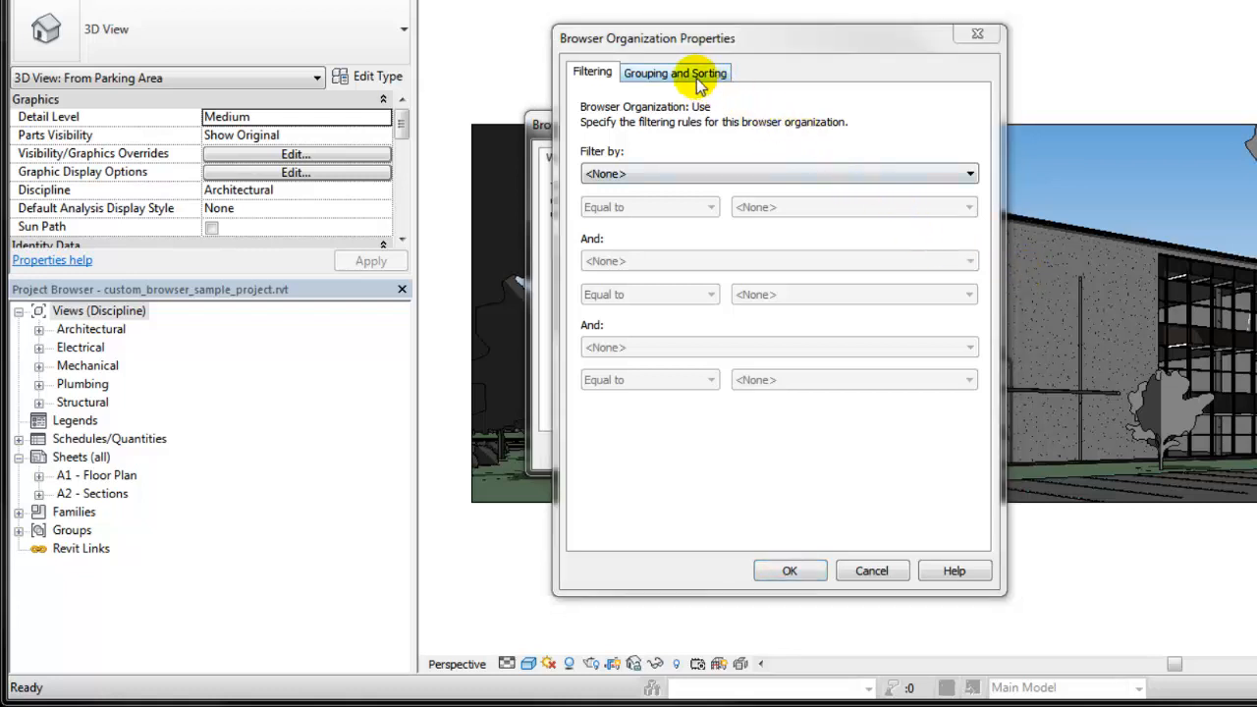
Set Group by to View Use and Then by to Family and Type.
left_click(675, 71)
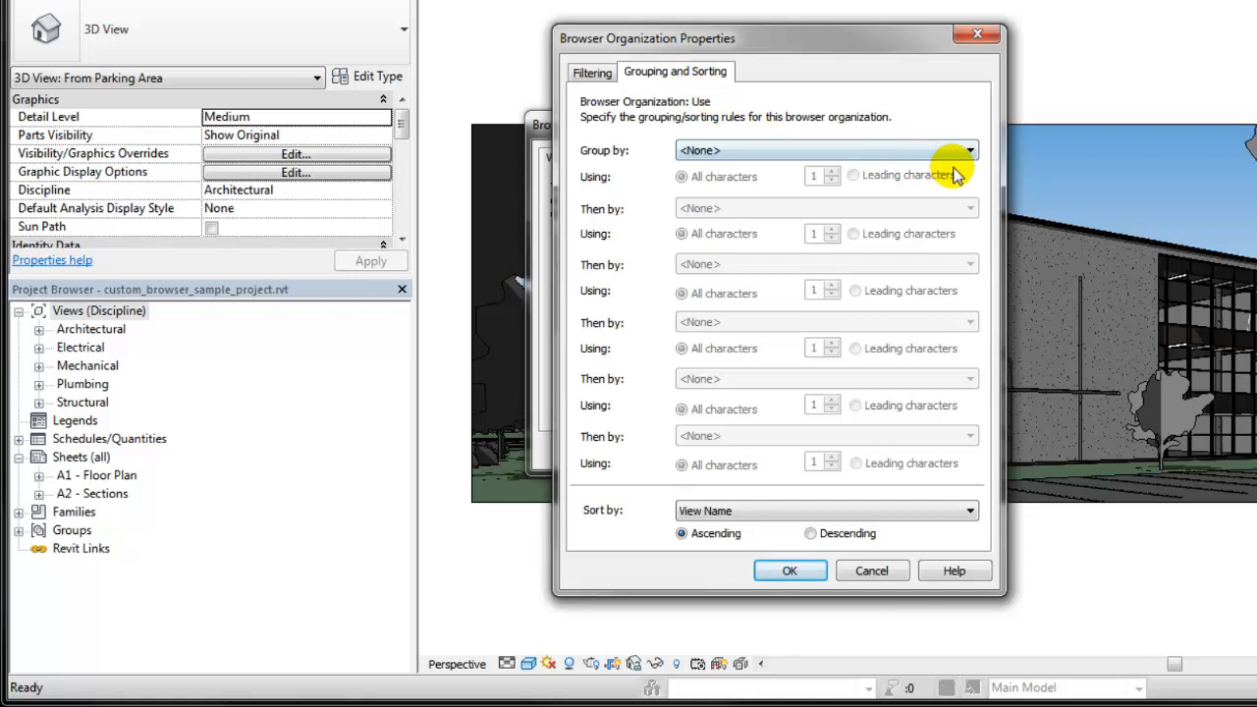
left_click(970, 150)
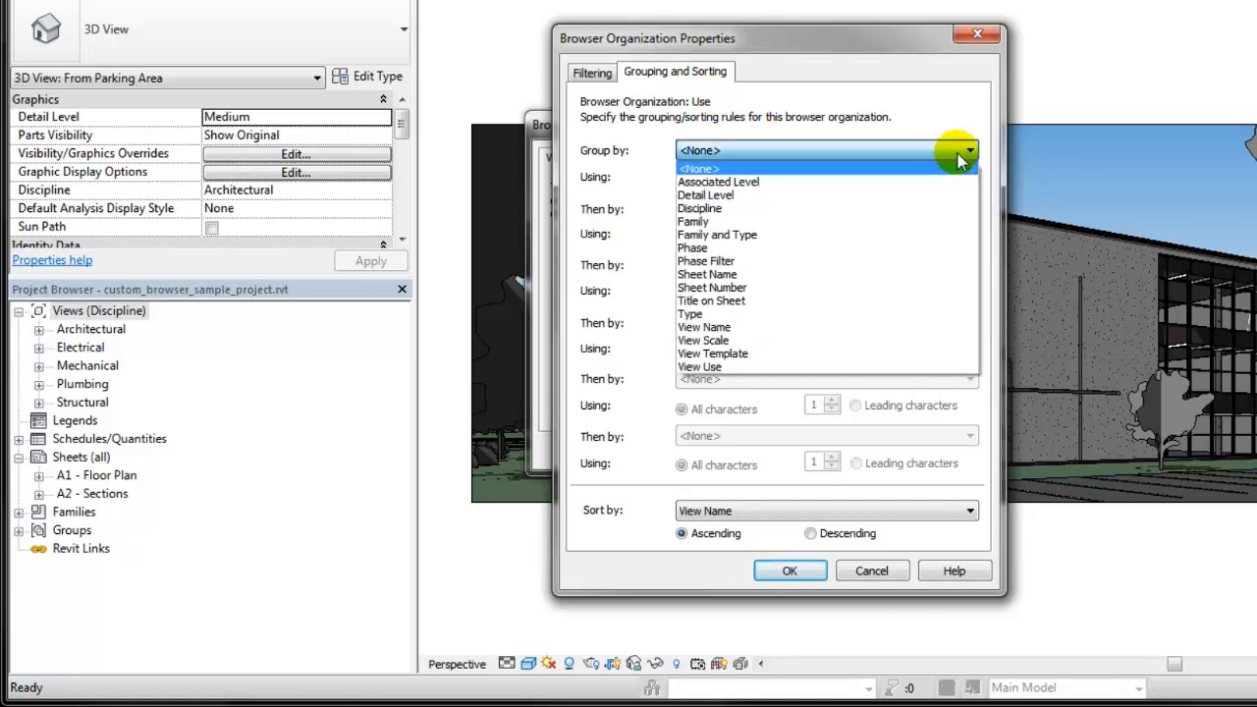
left_click(699, 366)
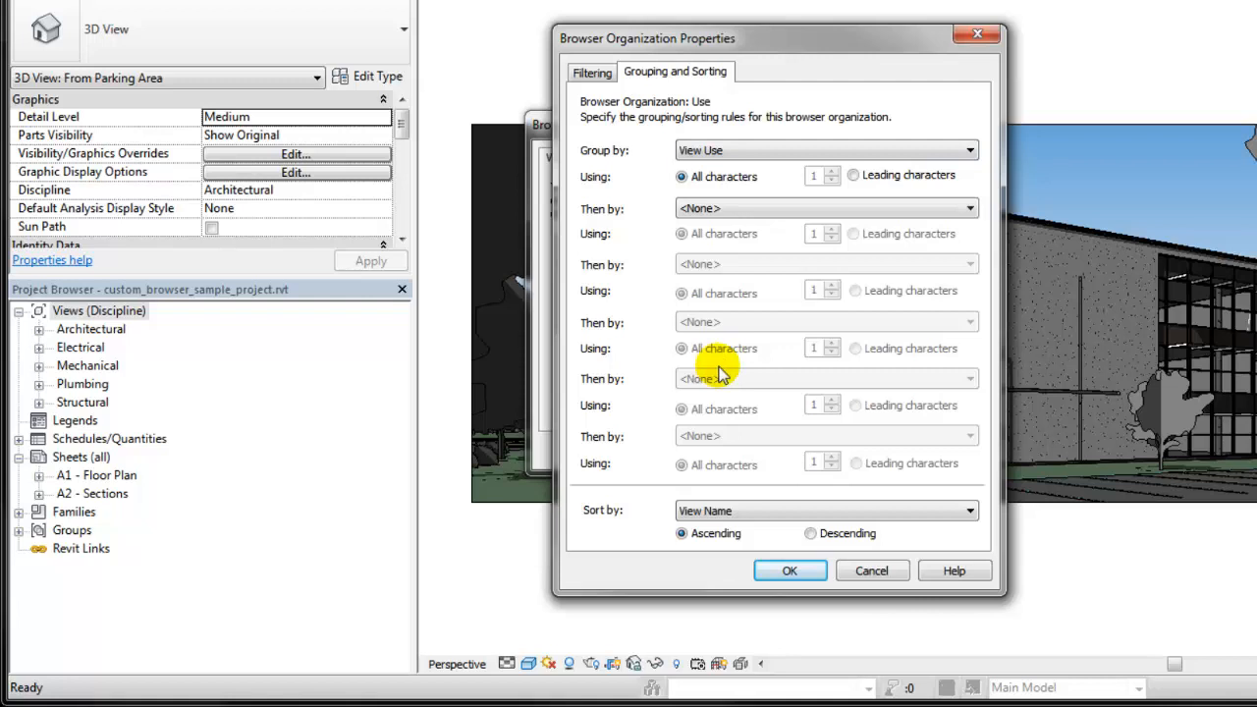
mouse_move(938, 232)
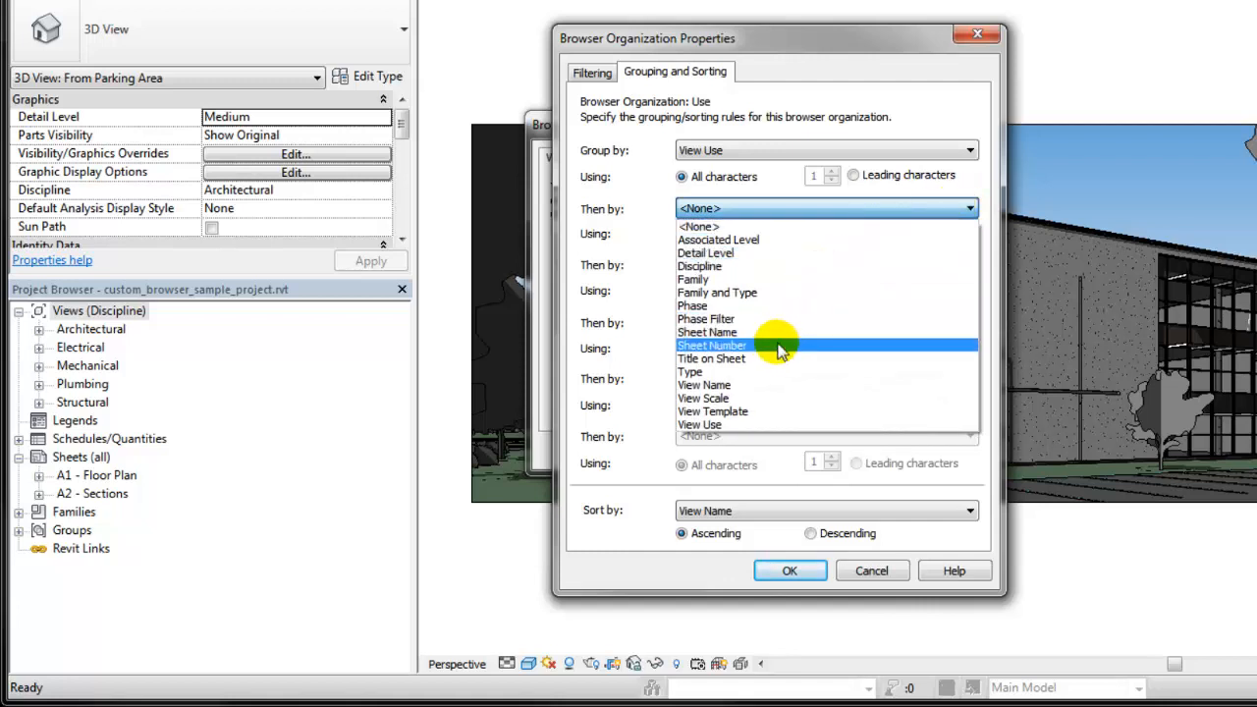
left_click(717, 292)
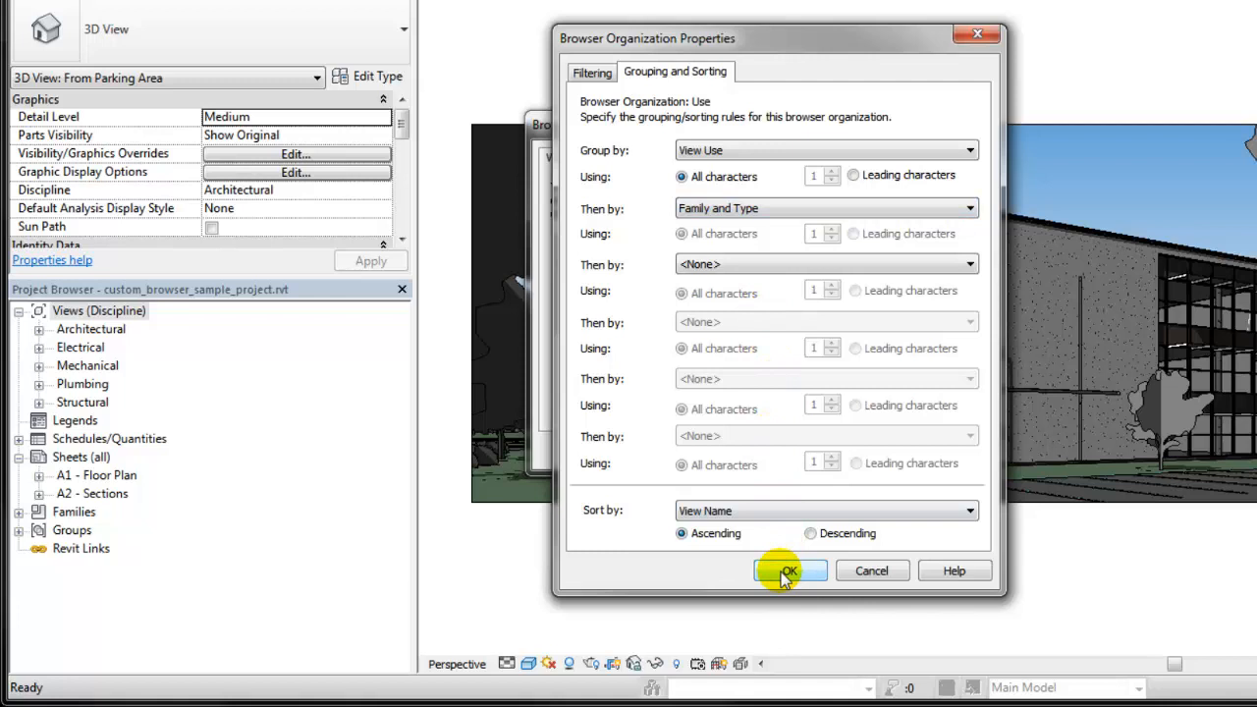
Activate the Use organization, then expand Presentation > Floor Plans in the Project Browser.
left_click(789, 570)
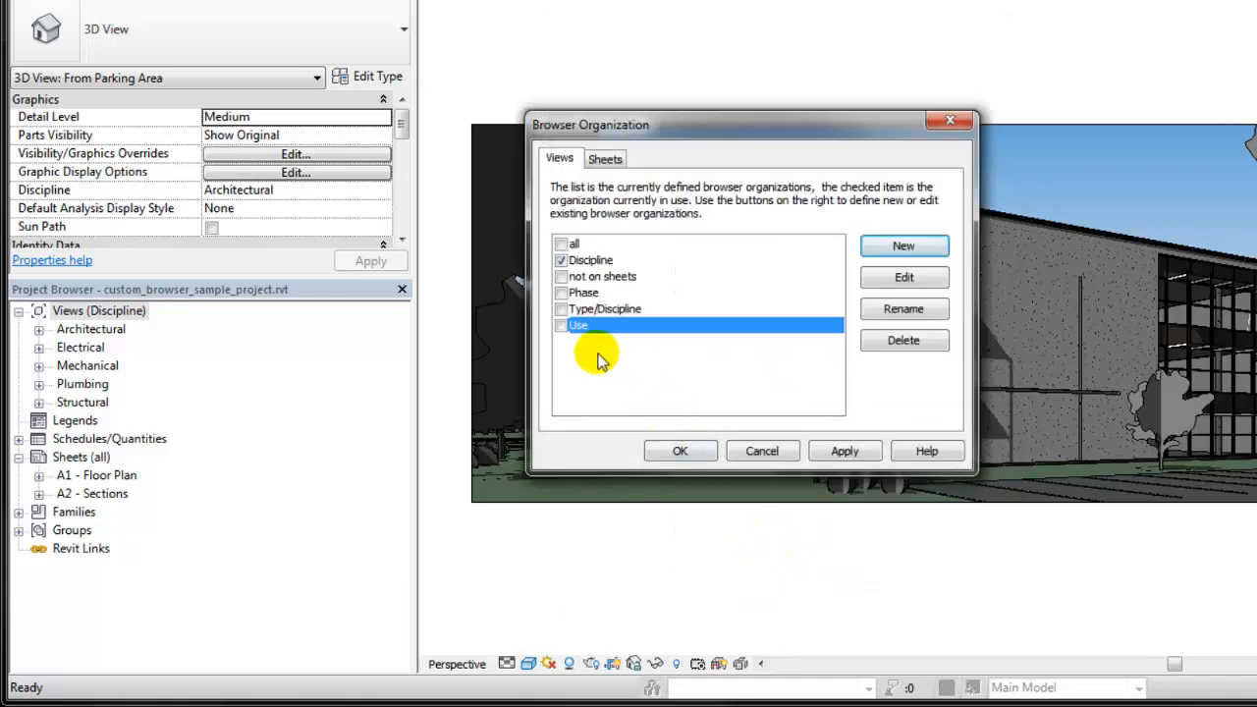
left_click(562, 326)
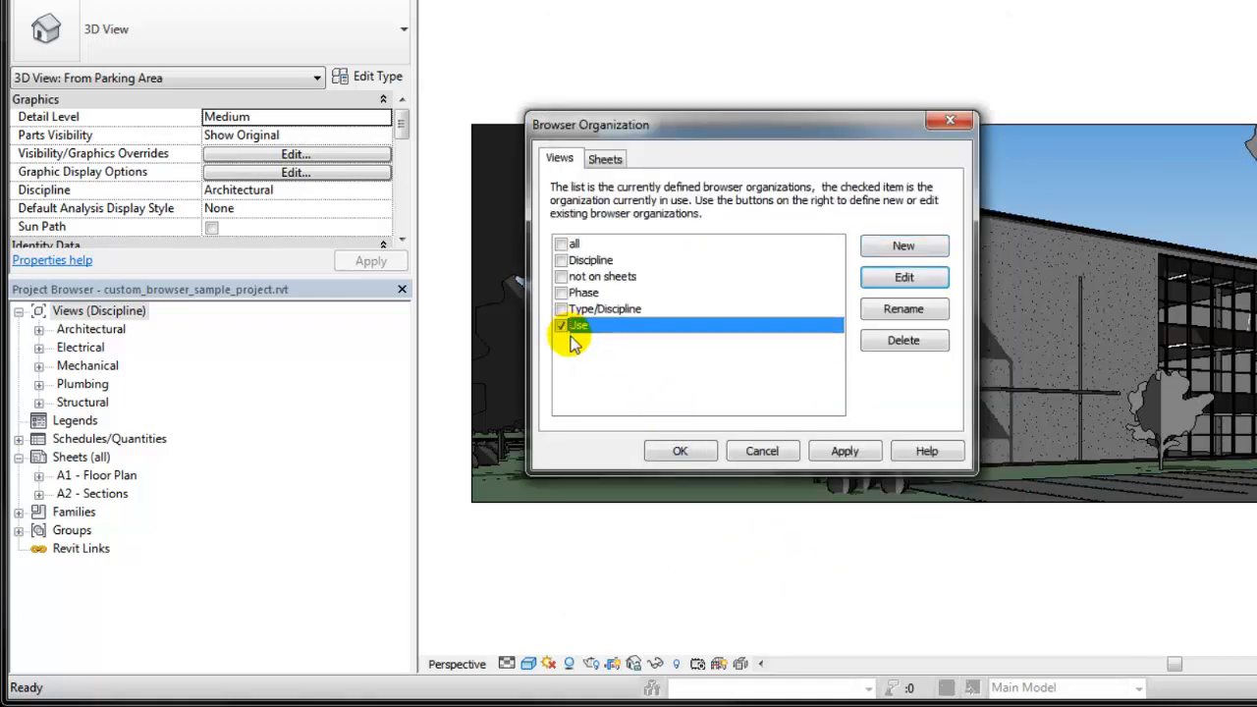
left_click(680, 451)
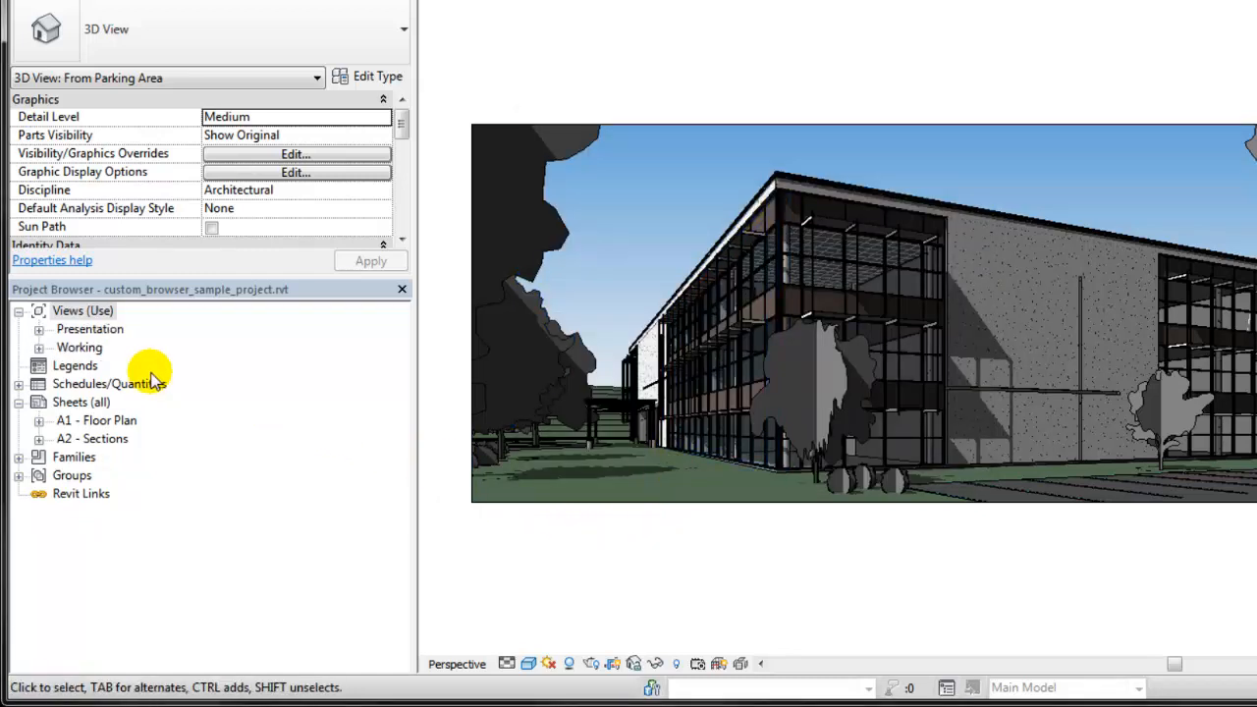
left_click(38, 329)
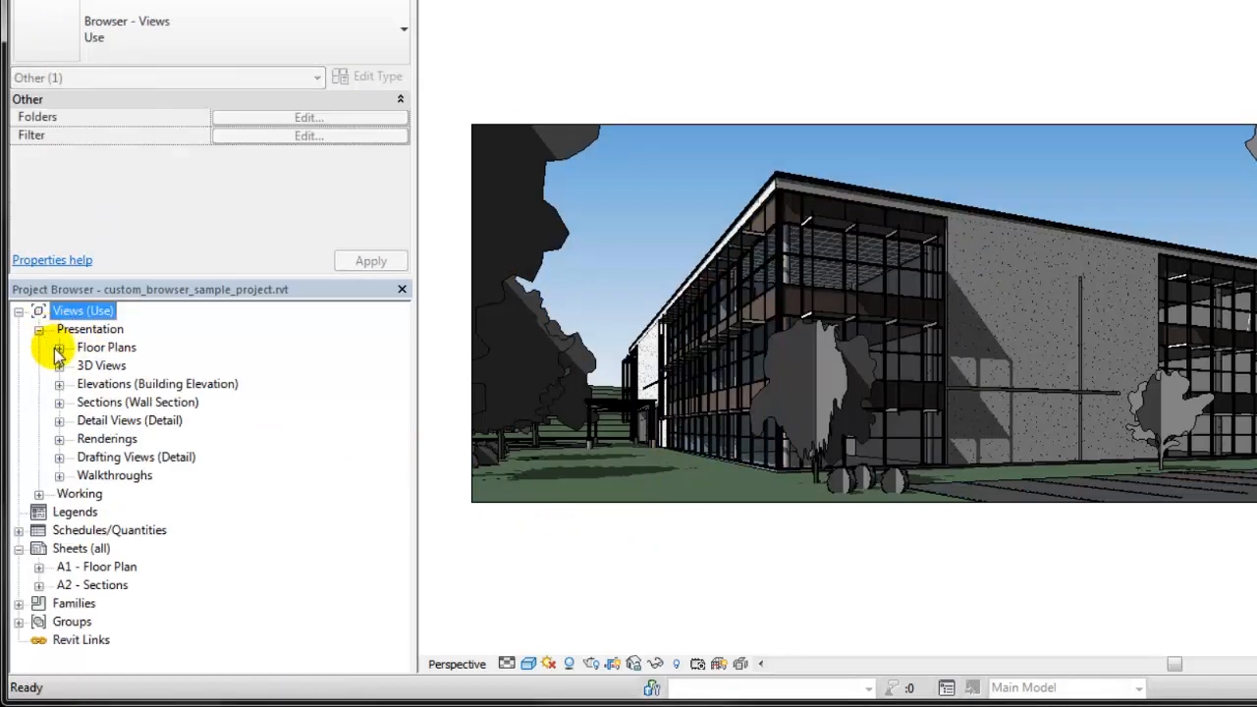
left_click(59, 348)
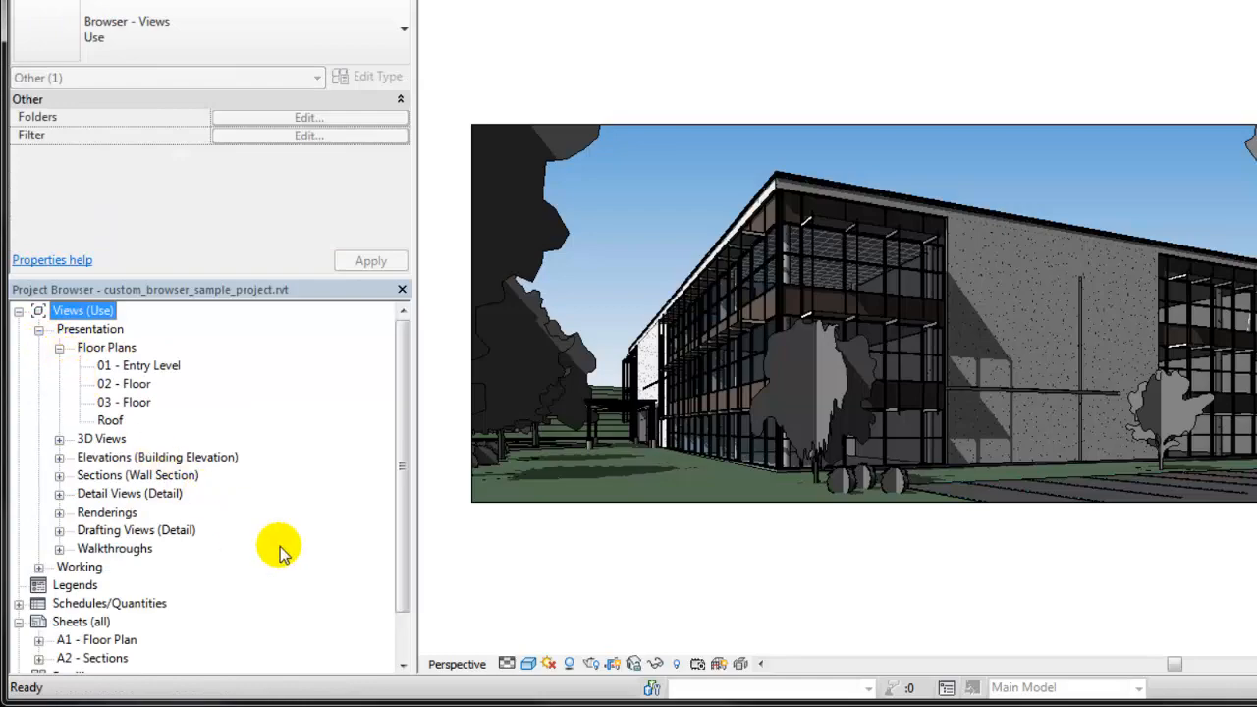